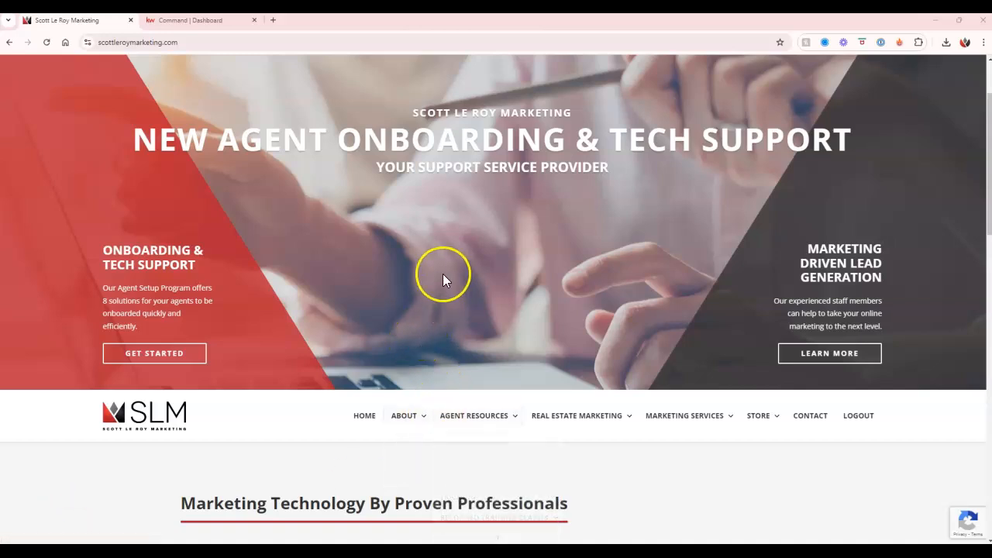
Step: Switch to the Command Dashboard tab and open the profile account menu
{"action": "left_click", "coordinate": [474, 416]}
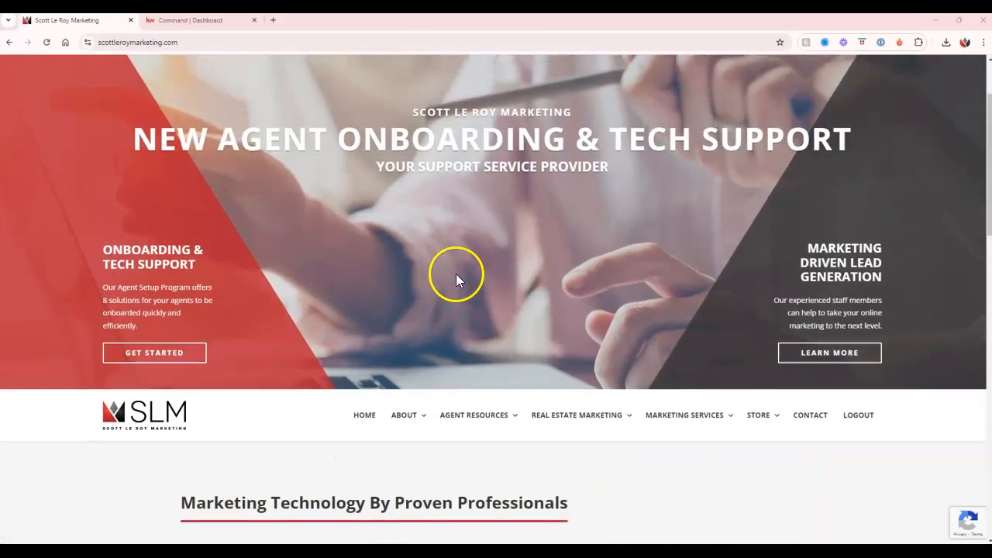
{"action": "left_click", "coordinate": [190, 20]}
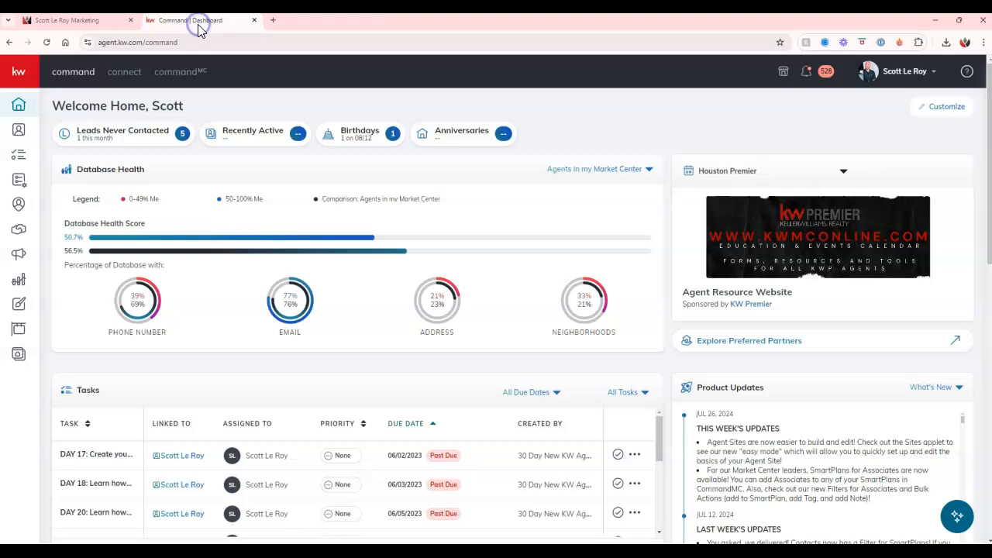
{"action": "mouse_move", "coordinate": [191, 79]}
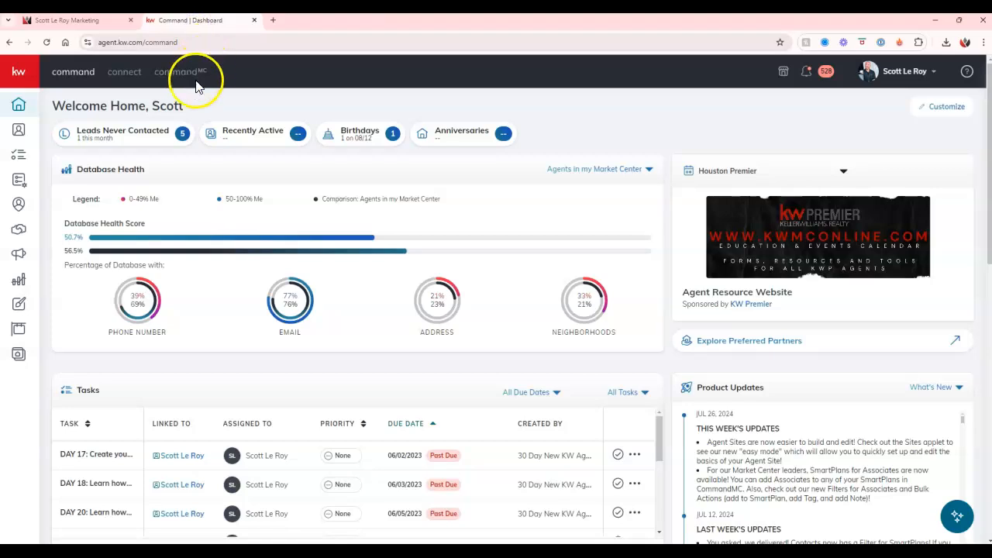
{"action": "mouse_move", "coordinate": [740, 100]}
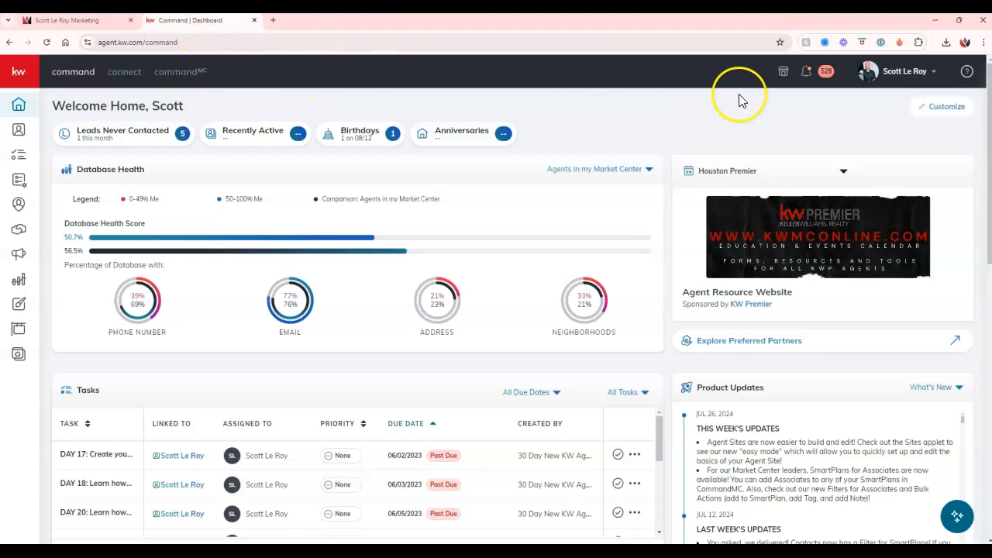
{"action": "left_click", "coordinate": [909, 71]}
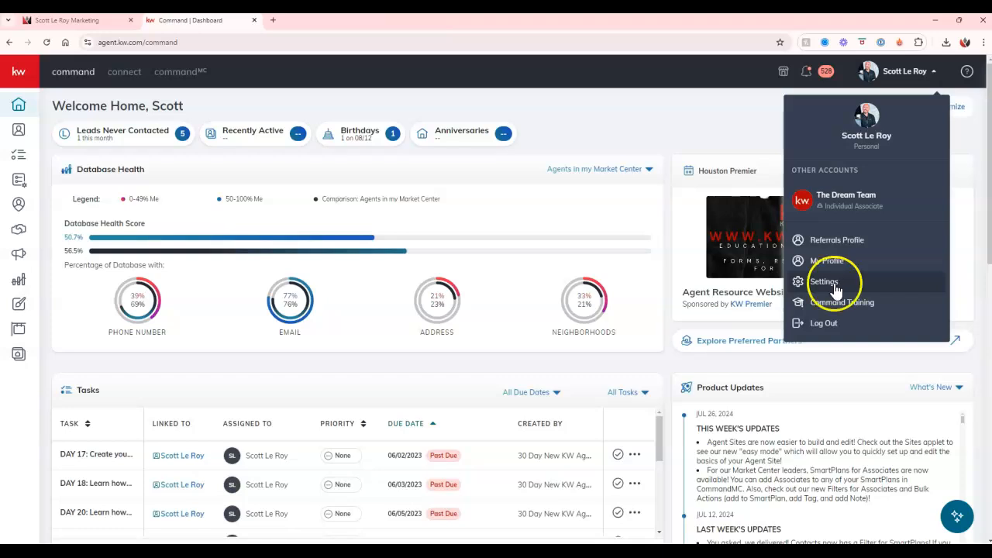
{"action": "mouse_move", "coordinate": [847, 281]}
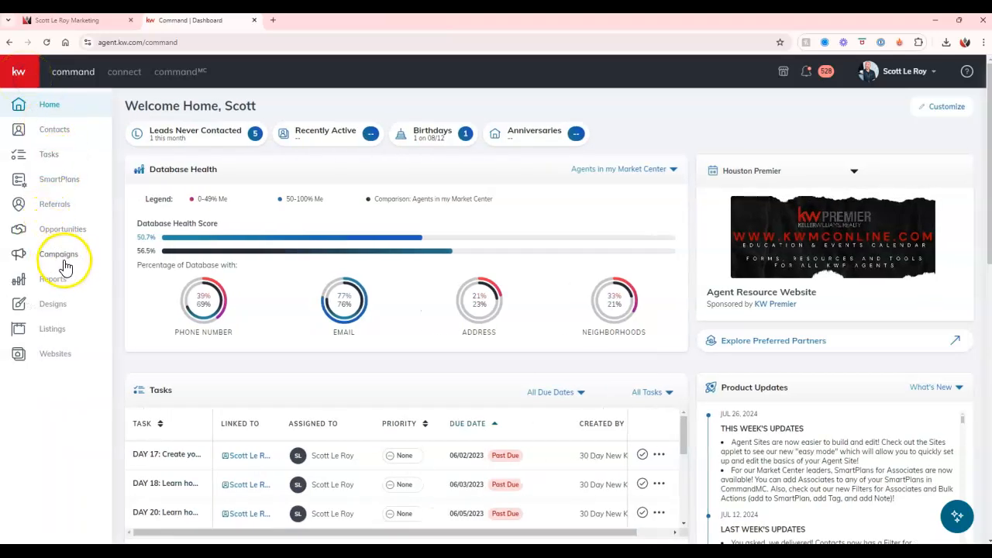
{"action": "mouse_move", "coordinate": [70, 260]}
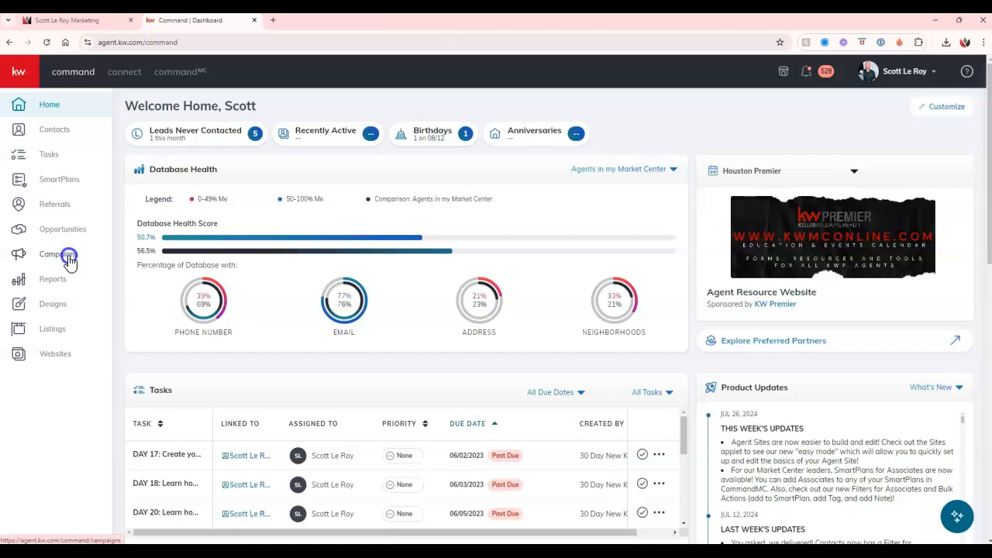
Step: From Campaigns, create a new Social Post campaign for the Demo Real Estate Page
{"action": "left_click", "coordinate": [52, 253]}
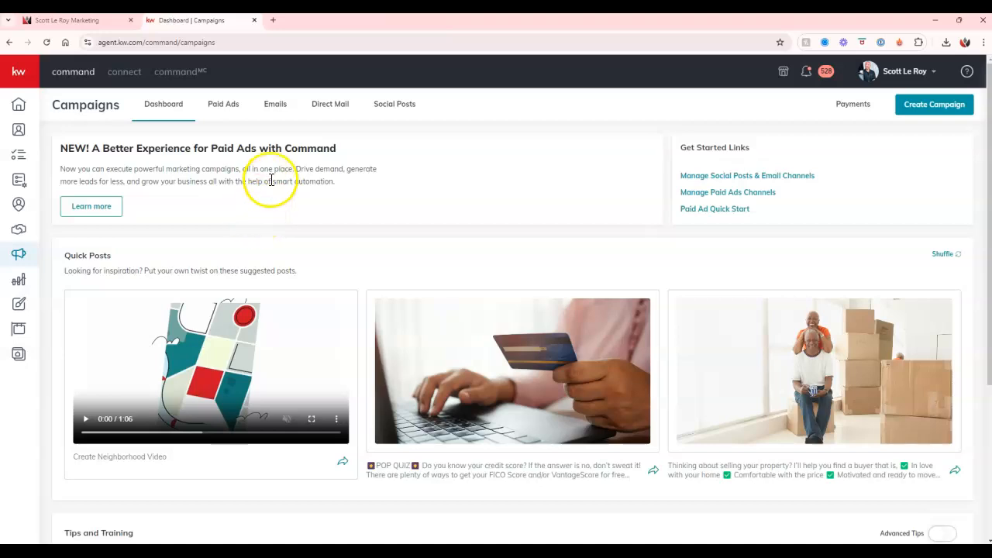
{"action": "mouse_move", "coordinate": [397, 109]}
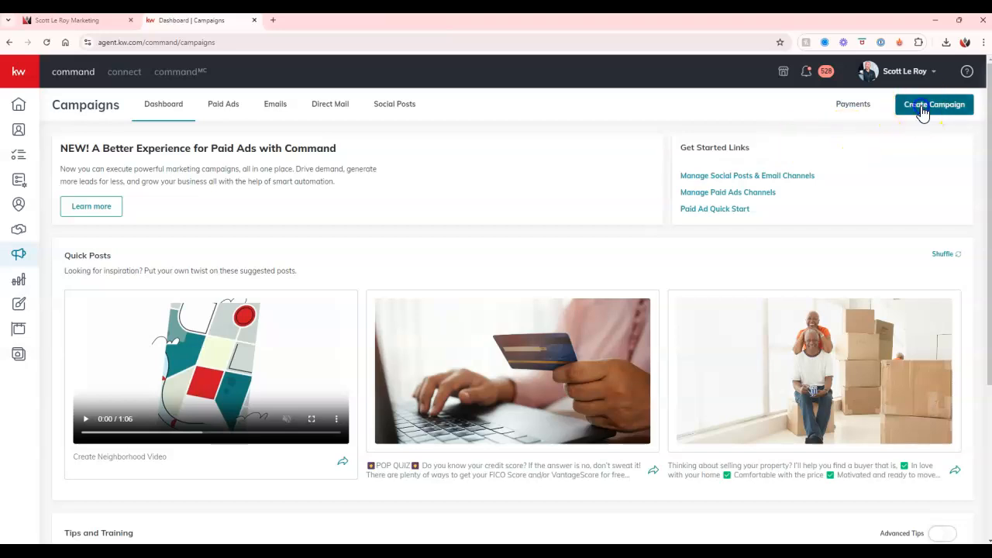
{"action": "left_click", "coordinate": [934, 104]}
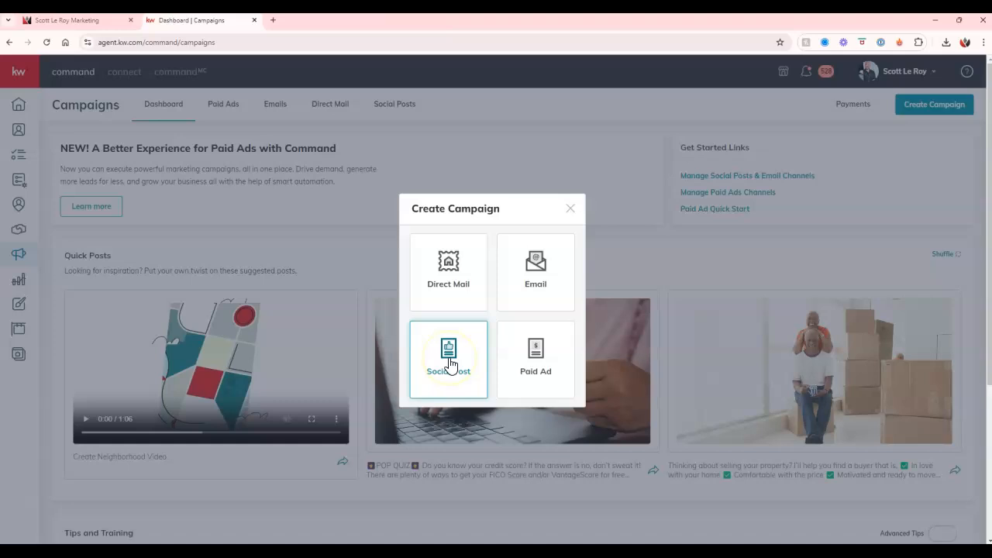
{"action": "left_click", "coordinate": [448, 359]}
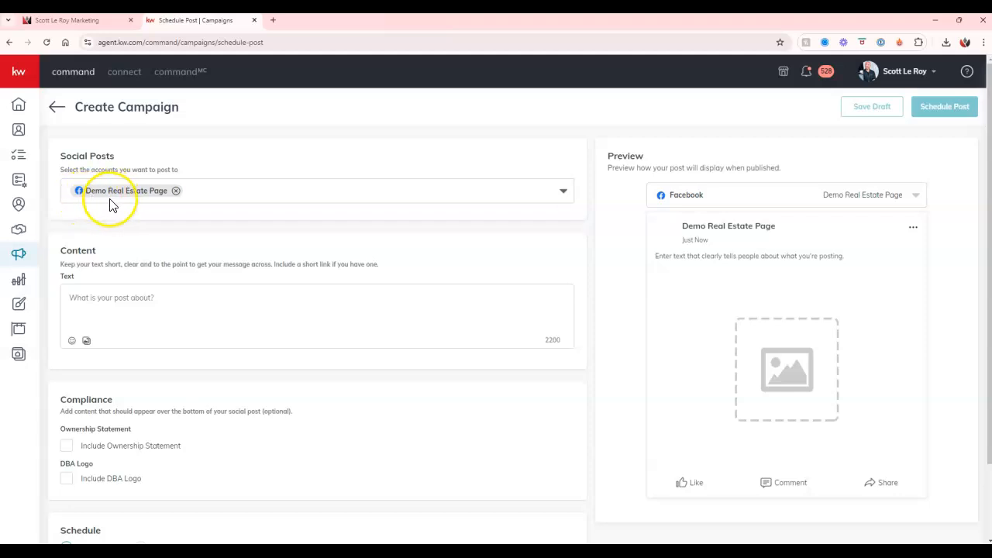
{"action": "mouse_move", "coordinate": [144, 265]}
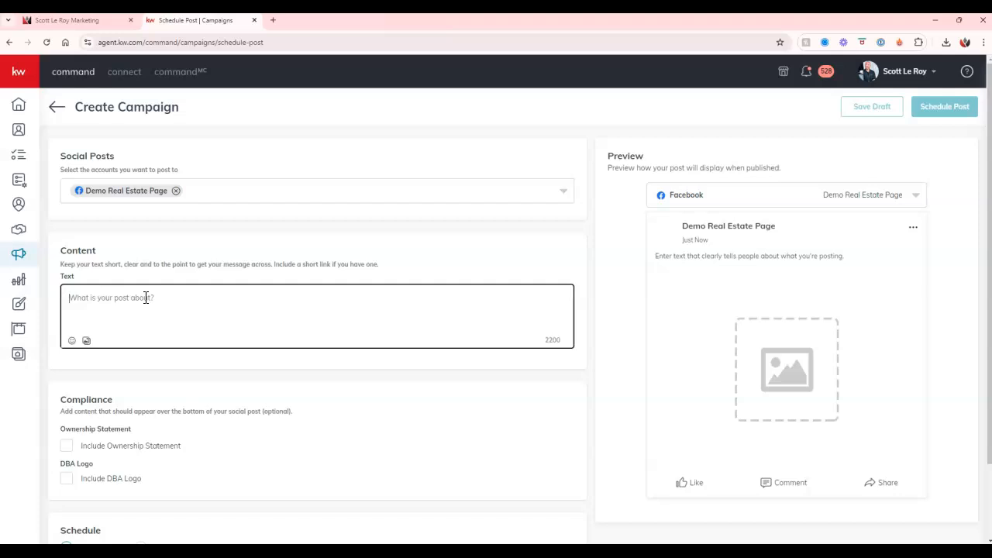
{"action": "mouse_move", "coordinate": [93, 352]}
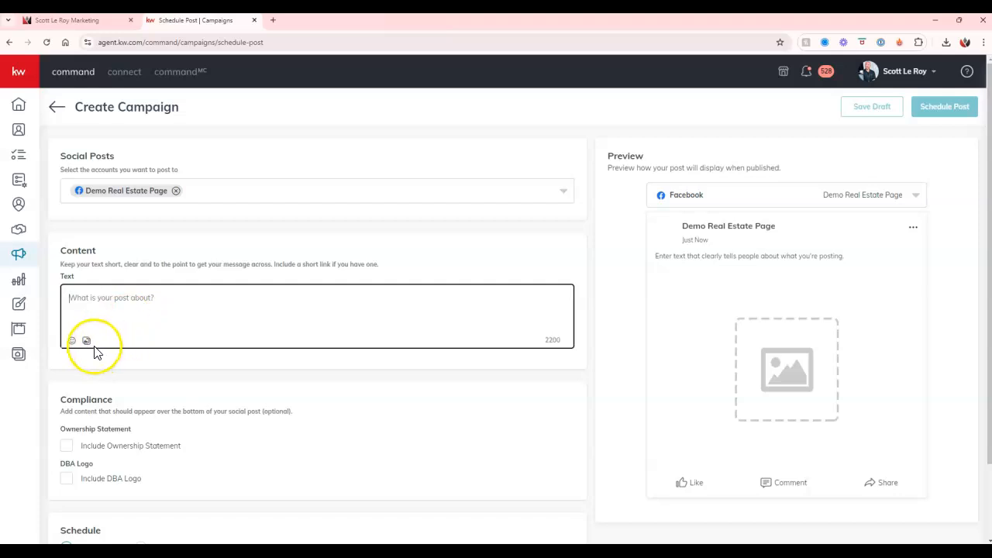
Step: Upload the Just Sold image and crop it Square (1:1) for the post
{"action": "left_click", "coordinate": [85, 342]}
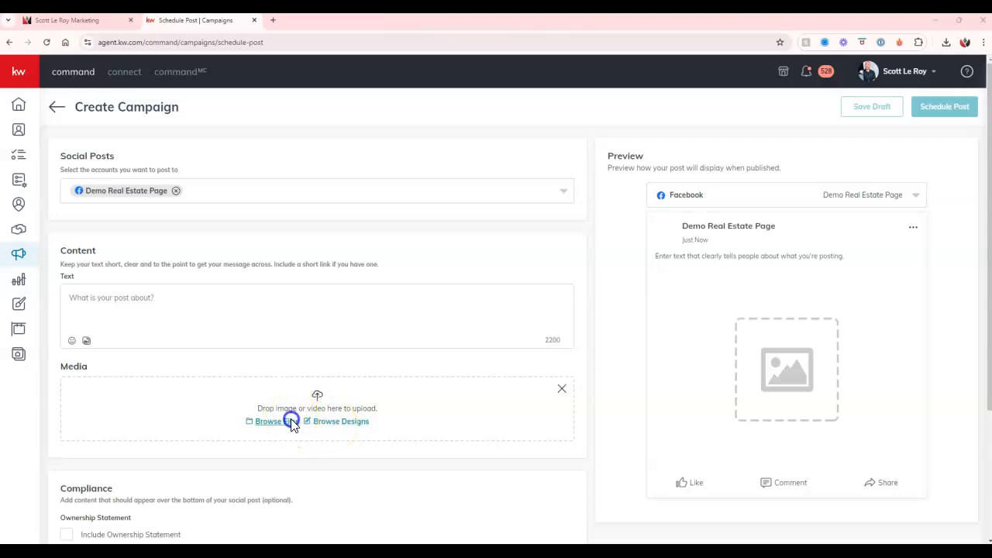
{"action": "left_click", "coordinate": [267, 421]}
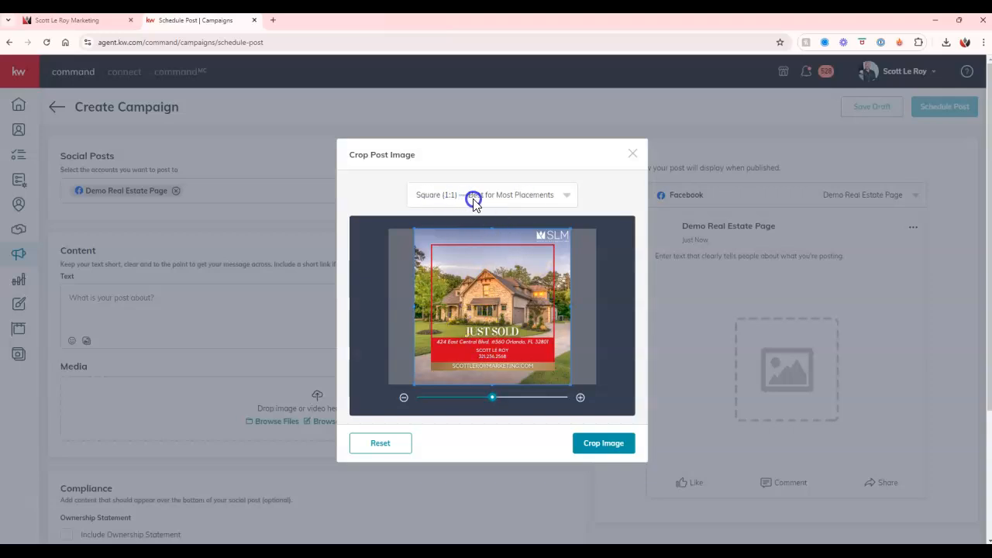
{"action": "left_click", "coordinate": [603, 443]}
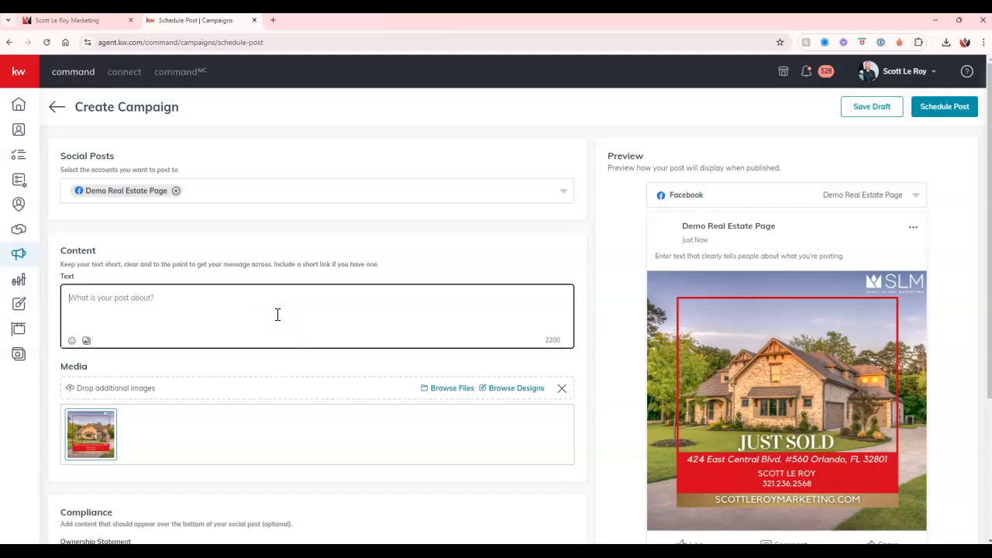
Step: Type the caption 'Beautiful home JUST SOLD near Downtown Orlando! Your property could be next!'
{"action": "type", "text": "Beautiful"}
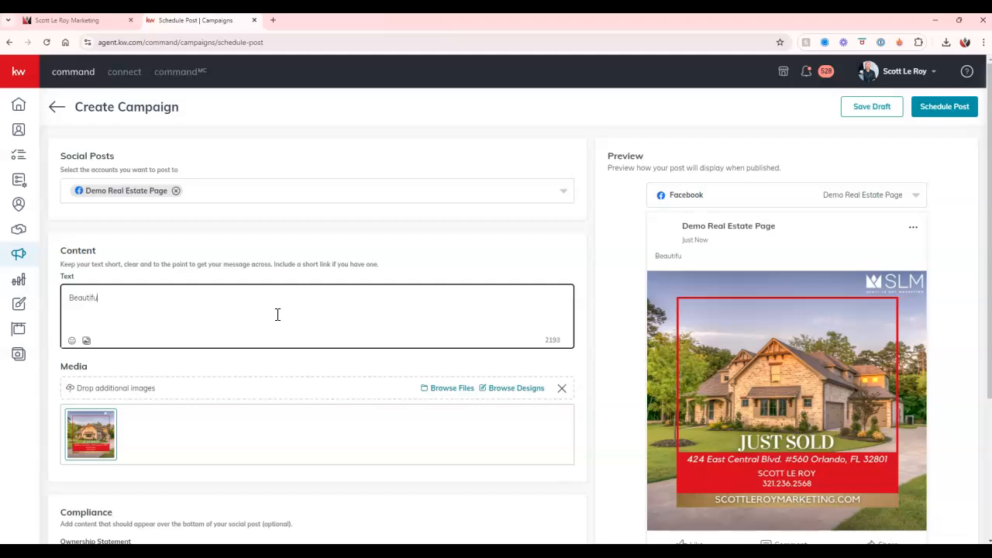
{"action": "type", "text": "home"}
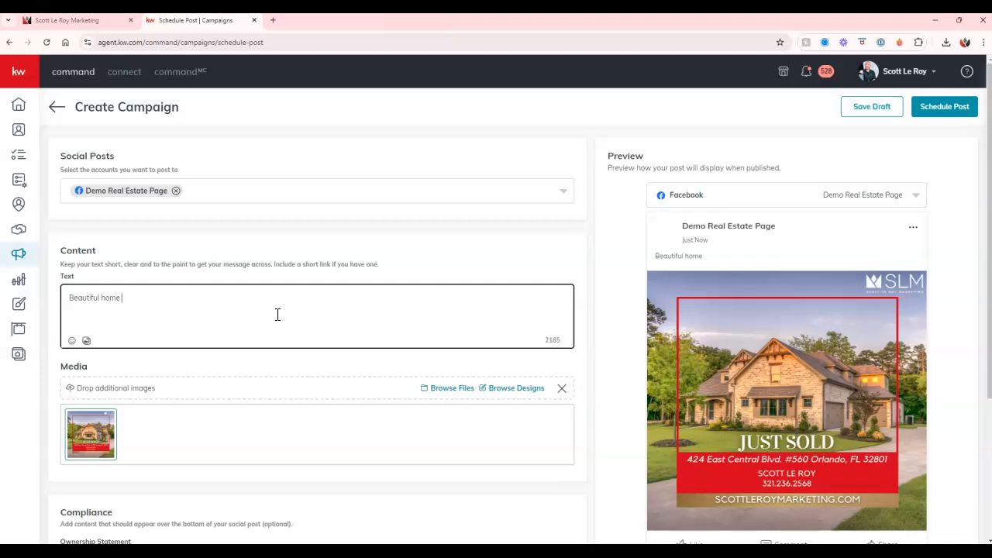
{"action": "type", "text": "JUST SOLD near"}
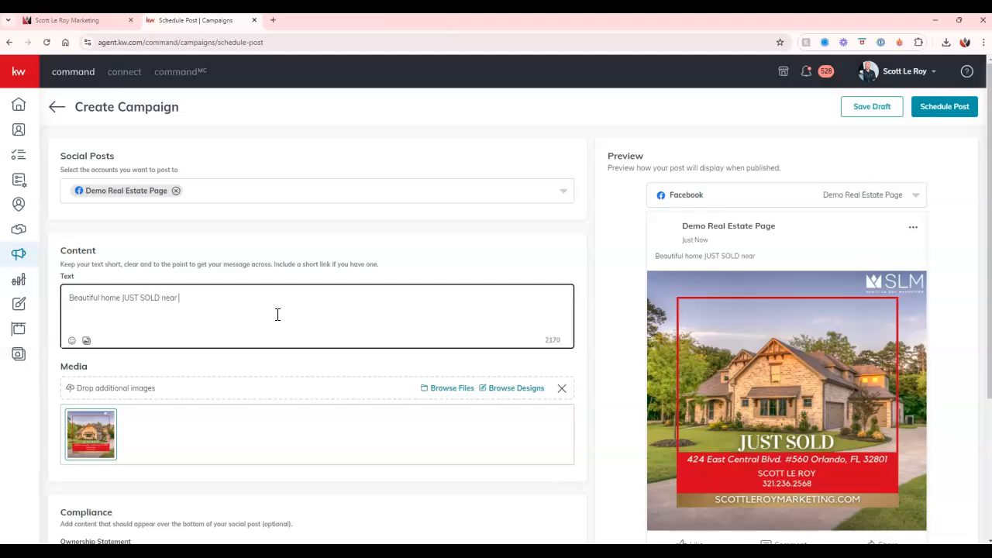
{"action": "type", "text": "Downtown Orlando! Your prop"}
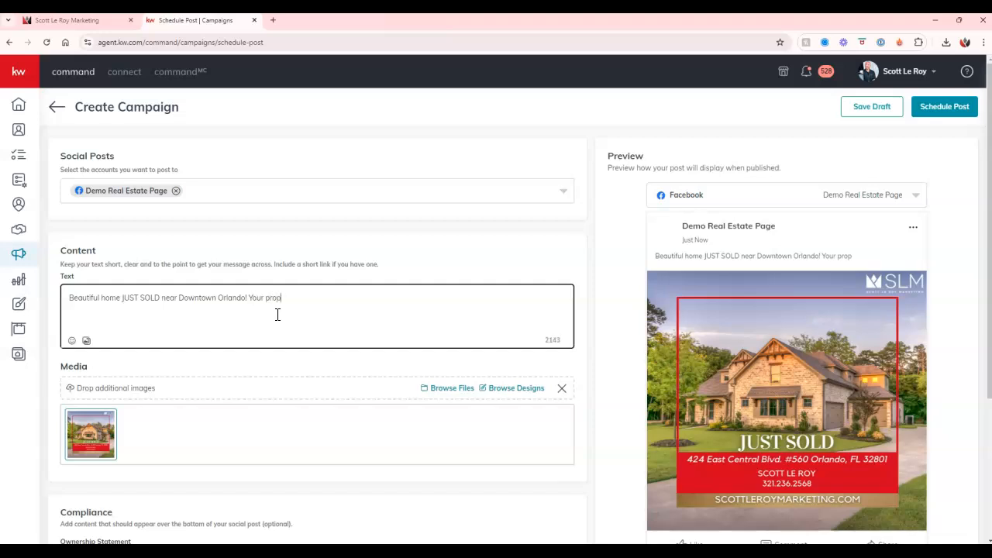
{"action": "type", "text": "erty could be"}
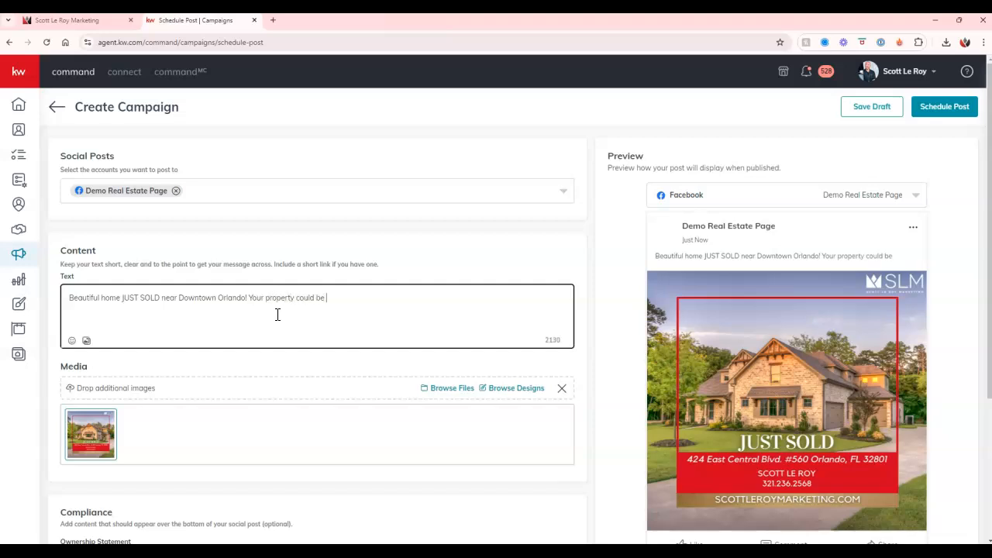
{"action": "type", "text": "next!"}
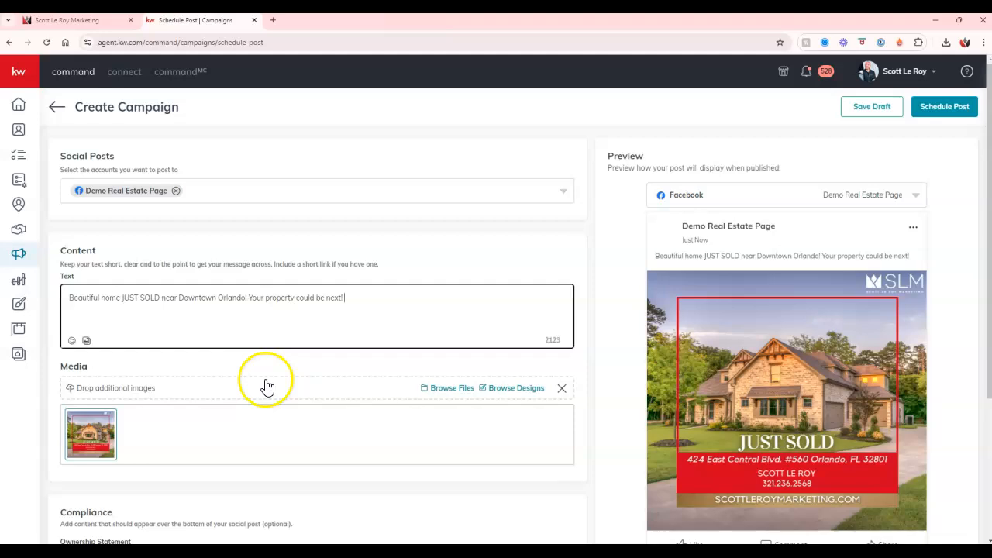
{"action": "mouse_move", "coordinate": [72, 339]}
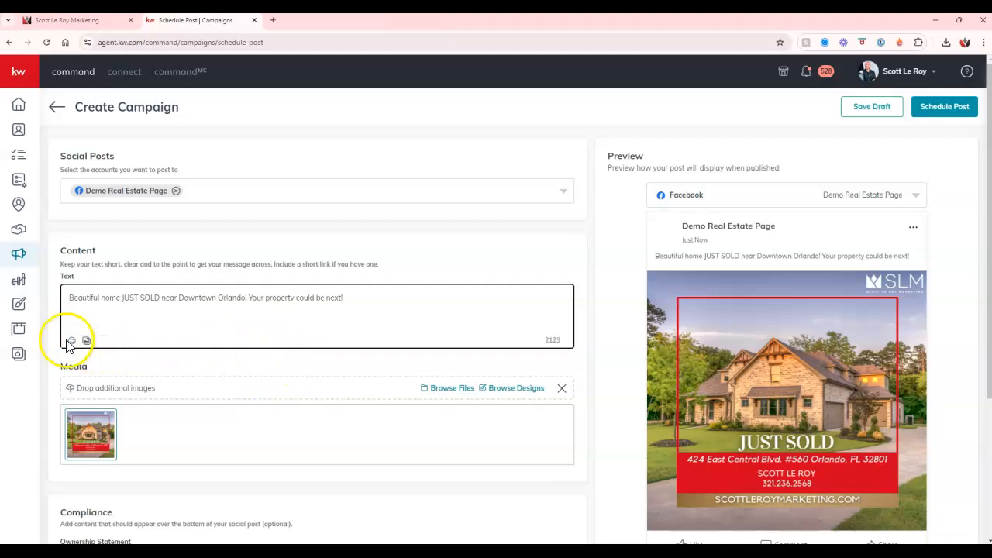
{"action": "left_click", "coordinate": [72, 339]}
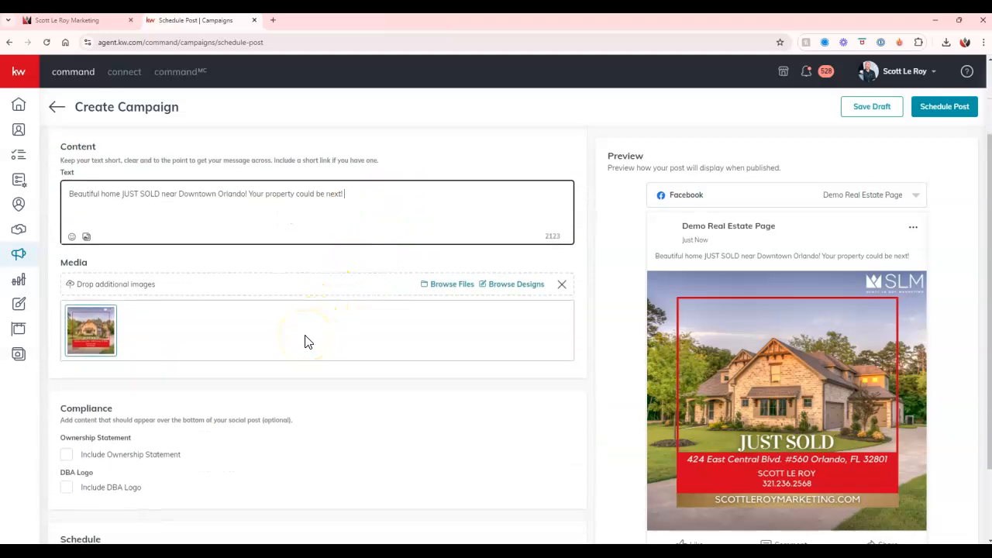
Step: Include and apply the ownership compliance statement on the post image
{"action": "scroll", "scroll_direction": "down", "scroll_amount": 3}
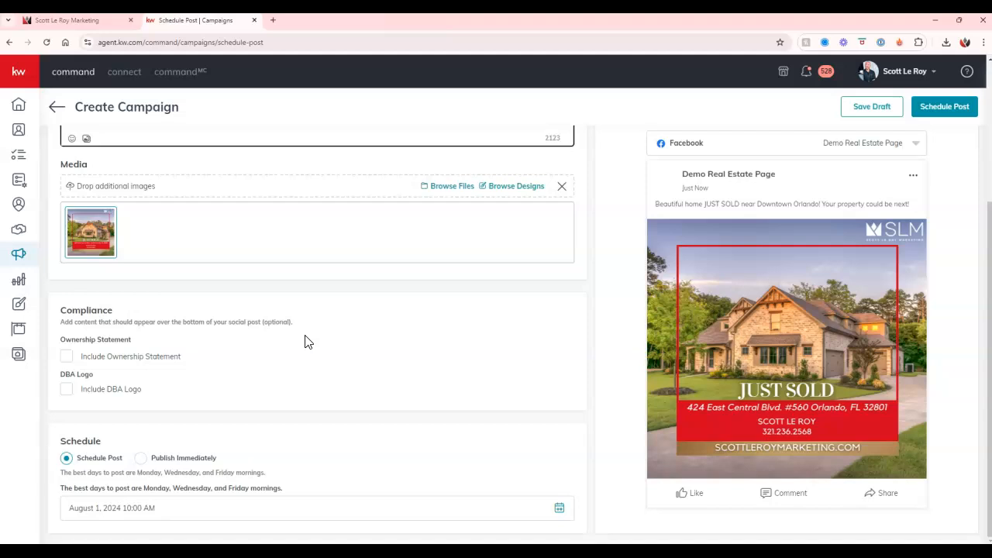
{"action": "left_click", "coordinate": [66, 356]}
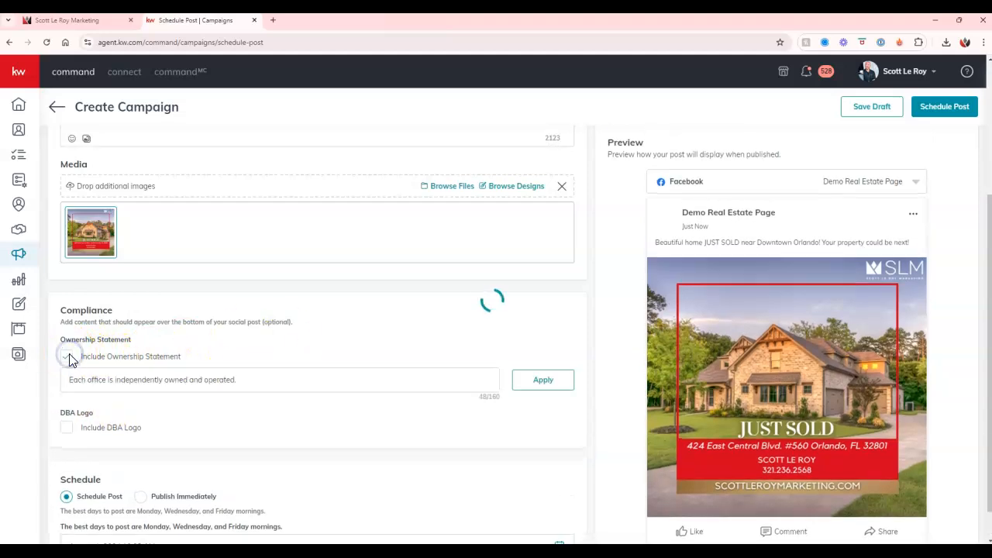
{"action": "left_click", "coordinate": [66, 357]}
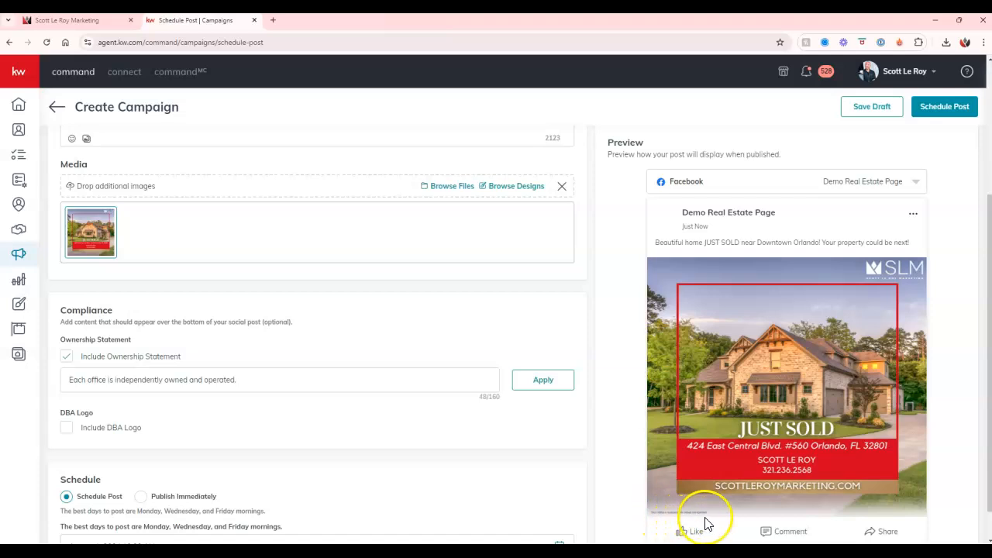
Step: Include the Keller Williams DBA logo with Right placement on the image
{"action": "left_click", "coordinate": [65, 428]}
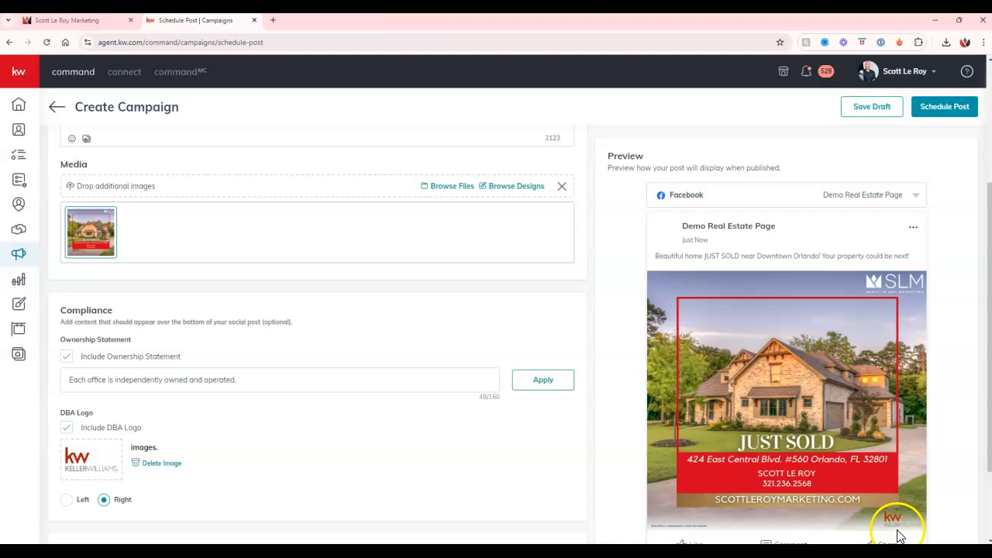
{"action": "scroll", "scroll_direction": "down", "scroll_amount": 3}
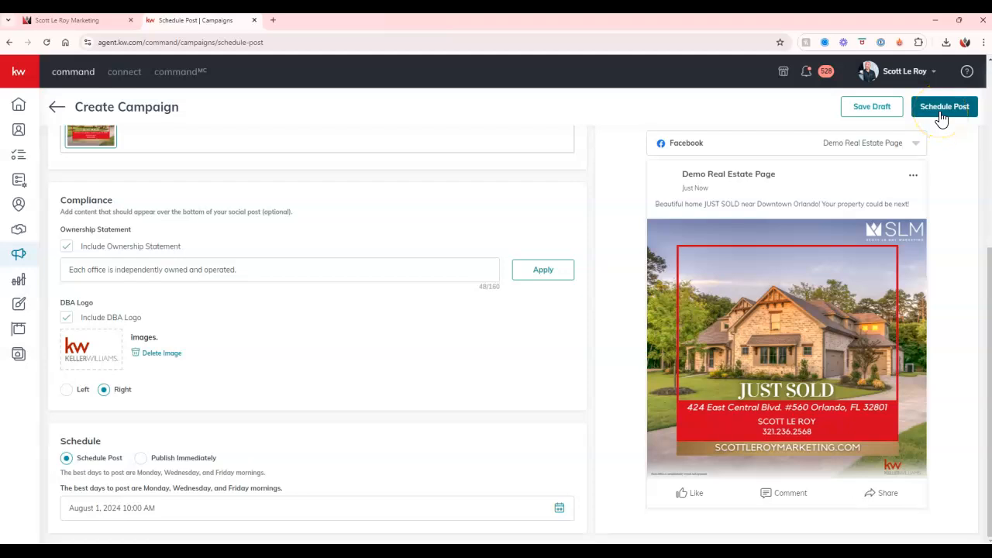
{"action": "left_click", "coordinate": [945, 107]}
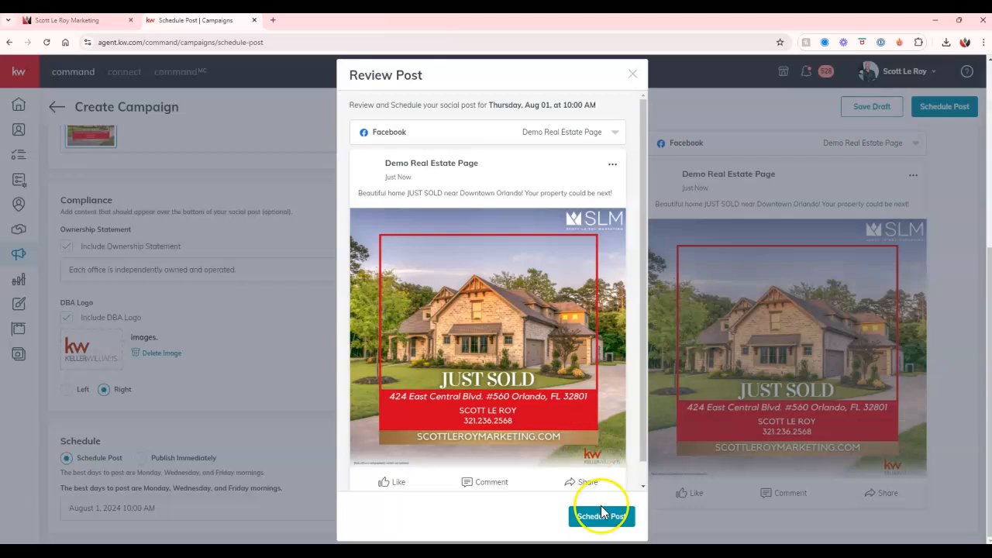
Step: Confirm Schedule Post so it lists on Thursday, August 01 at 10:00 am
{"action": "left_click", "coordinate": [602, 516]}
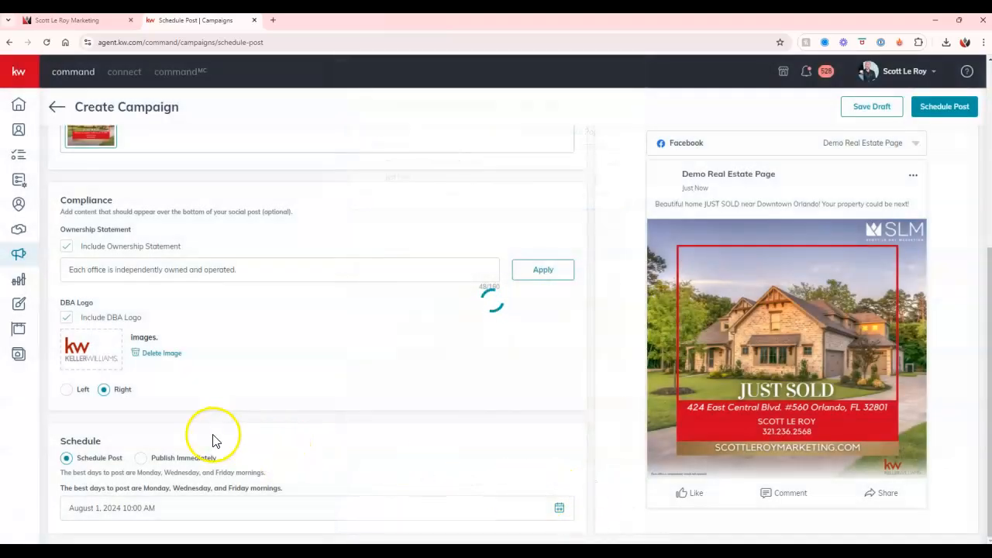
{"action": "left_click", "coordinate": [945, 106]}
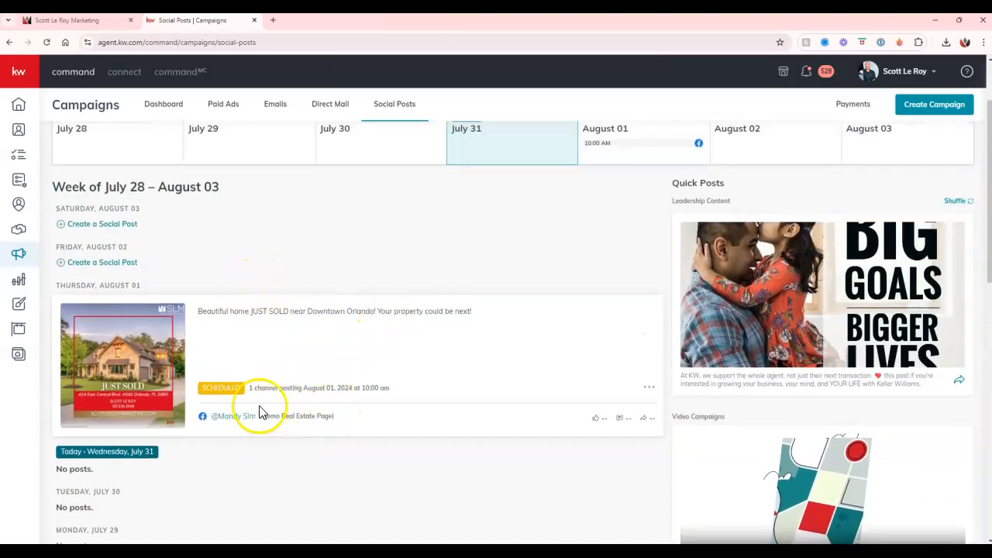
{"action": "left_click", "coordinate": [648, 388]}
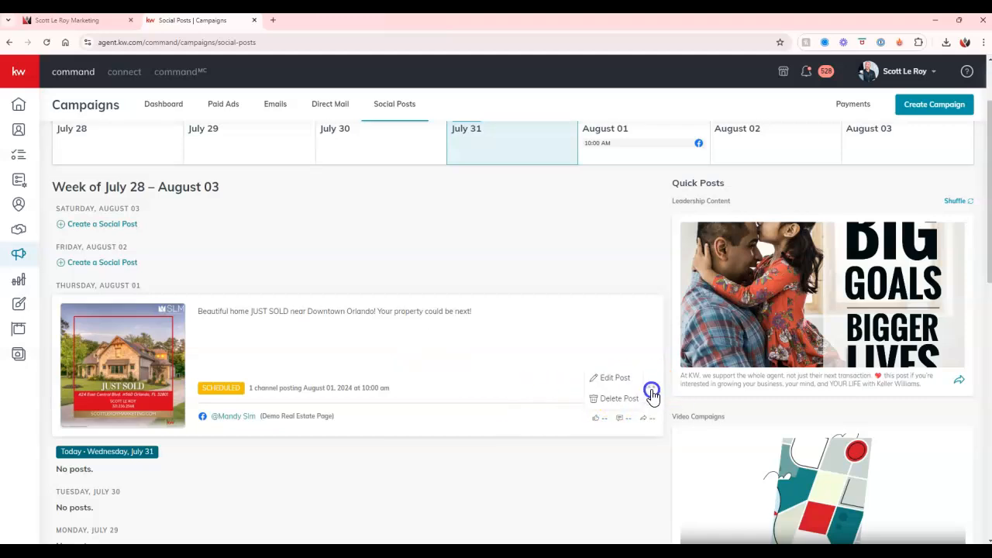
{"action": "mouse_move", "coordinate": [618, 389]}
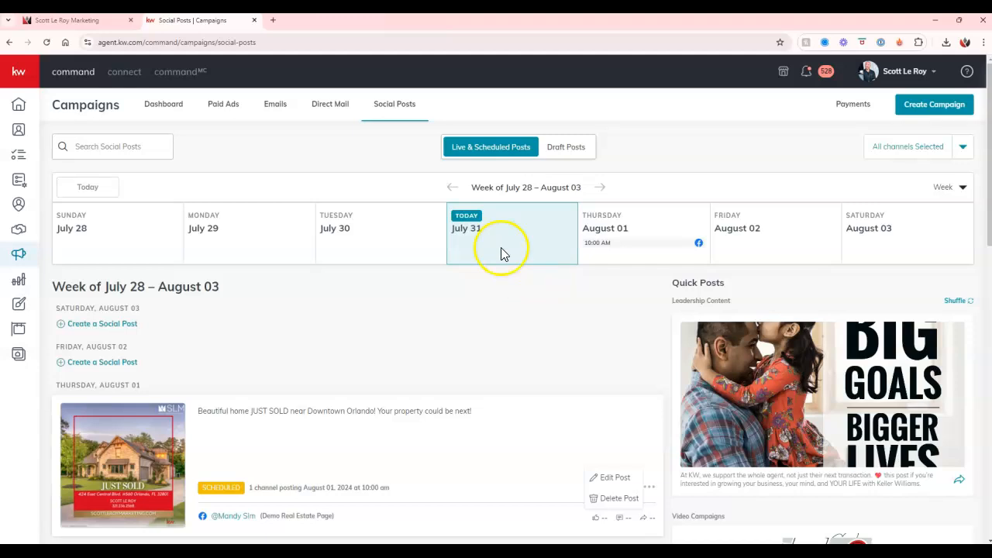
{"action": "mouse_move", "coordinate": [394, 104]}
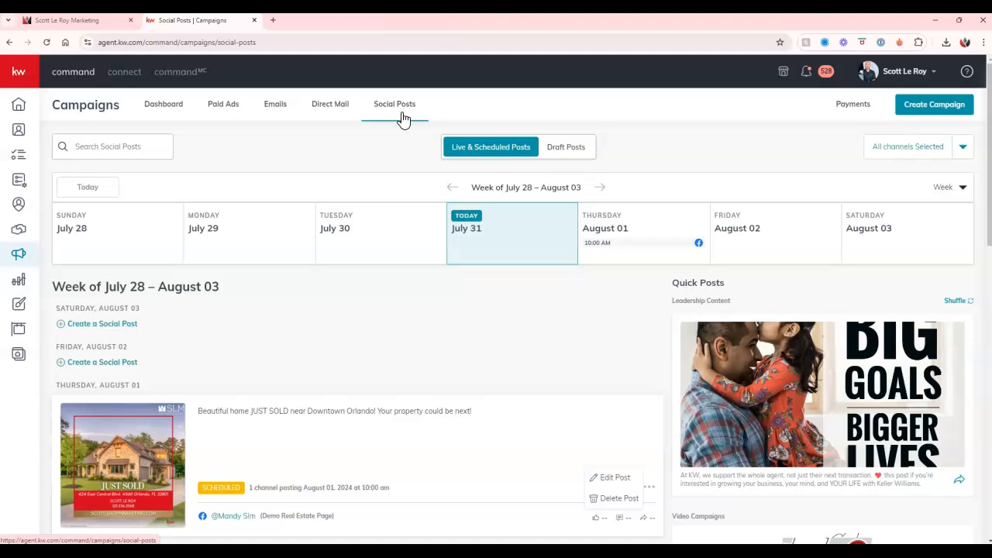
{"action": "mouse_move", "coordinate": [18, 253]}
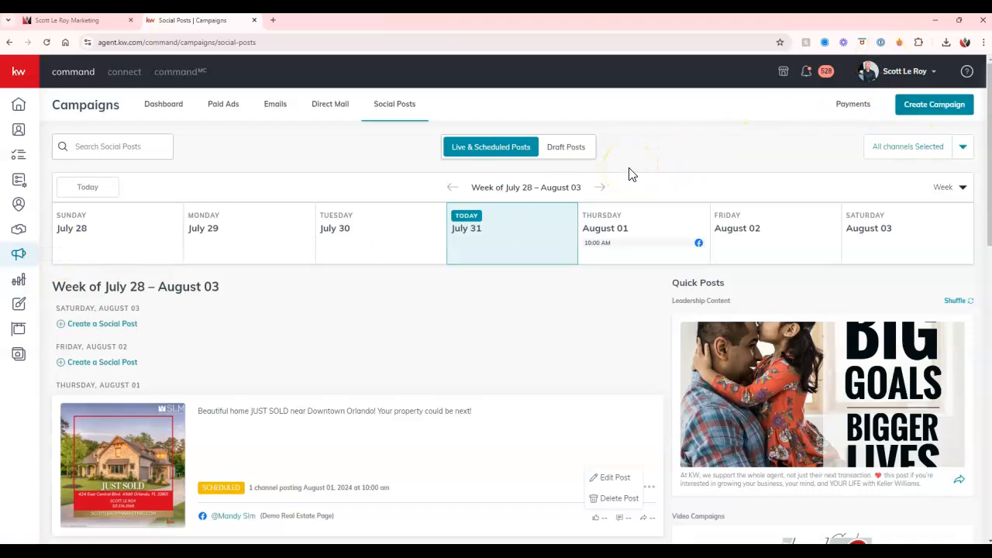
{"action": "mouse_move", "coordinate": [565, 322]}
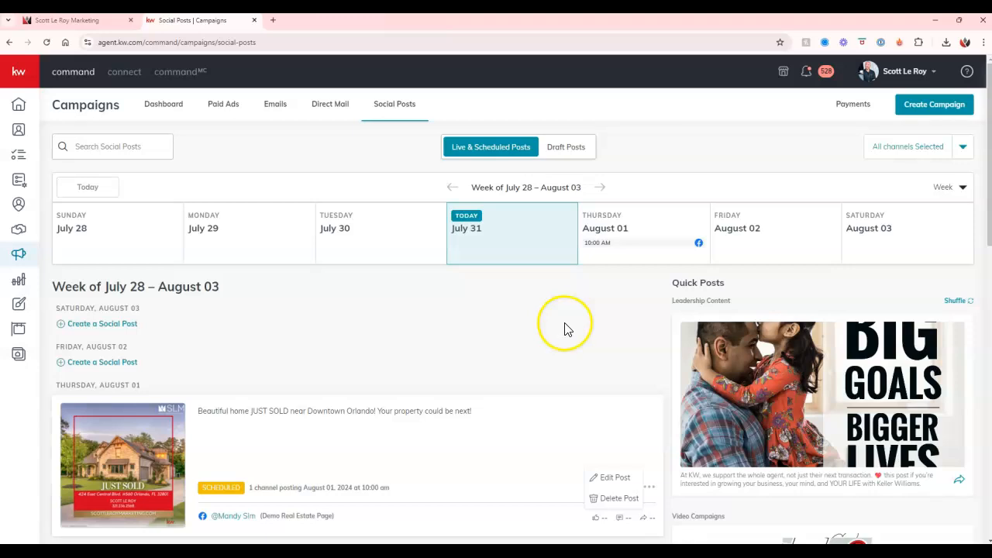